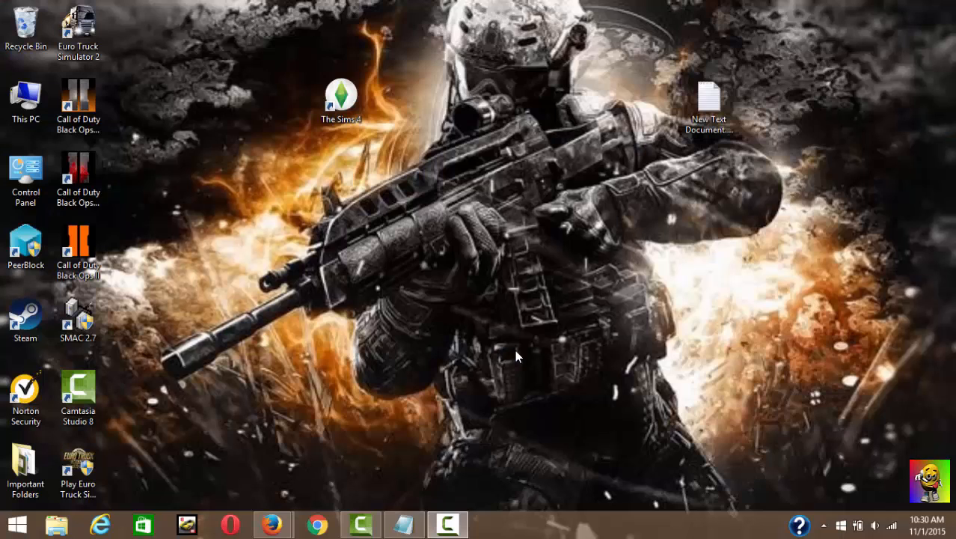
{"action": "mouse_move", "coordinate": [494, 375]}
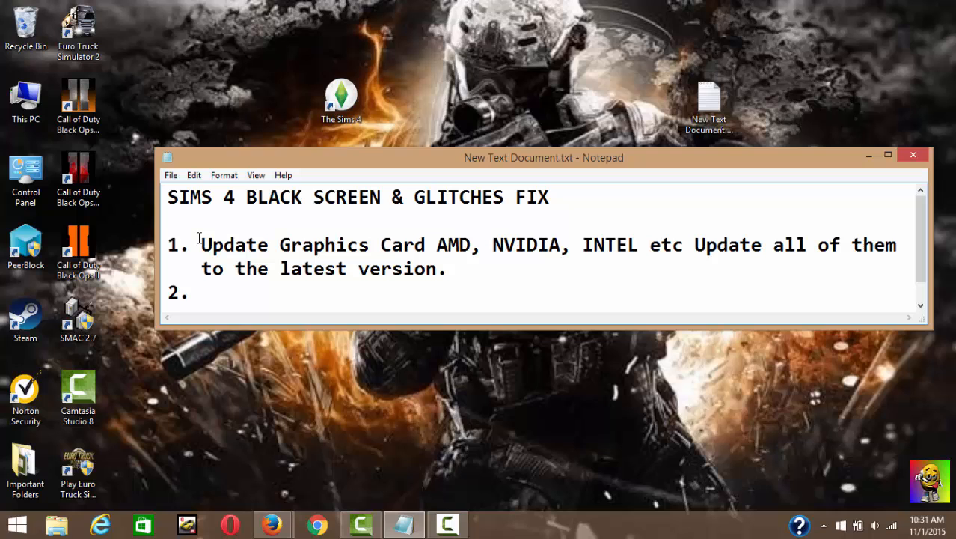
Highlight the AMD graphics card update step in the black screen fix notes.
{"action": "left_click_drag", "start_coordinate": [201, 246], "coordinate": [446, 245]}
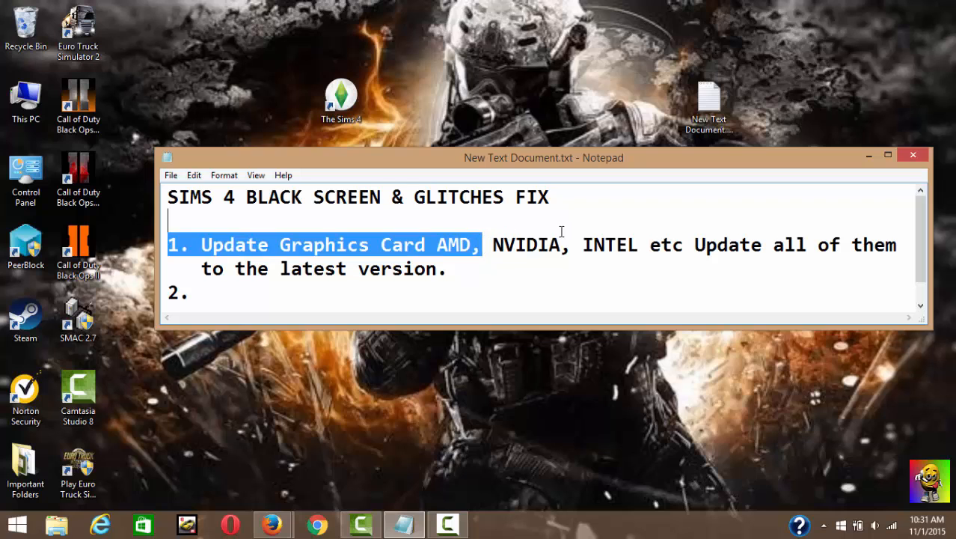
{"action": "double_click", "coordinate": [614, 246]}
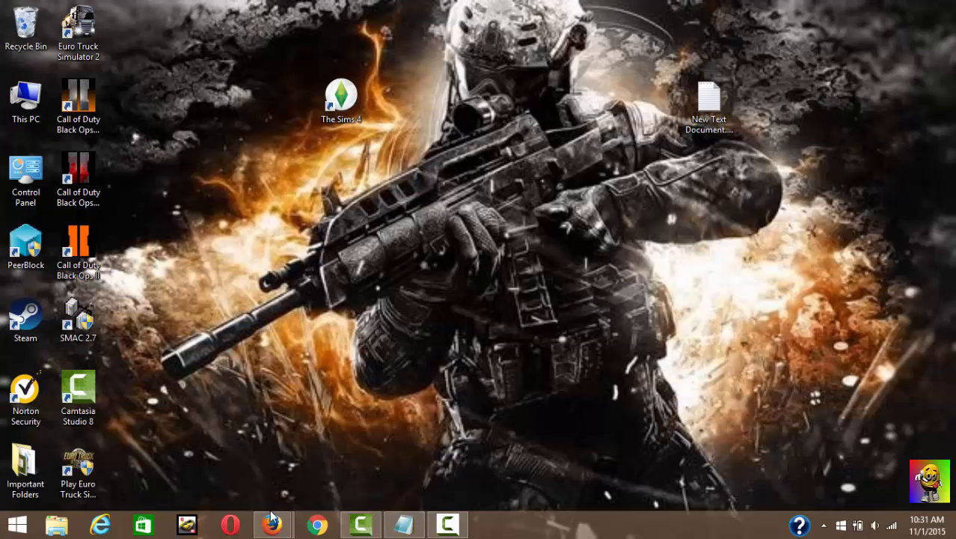
Review the AMD Drivers + Download Center with Windows 8.1 highlighted, then show the GeForce driver page.
{"action": "left_click", "coordinate": [273, 522]}
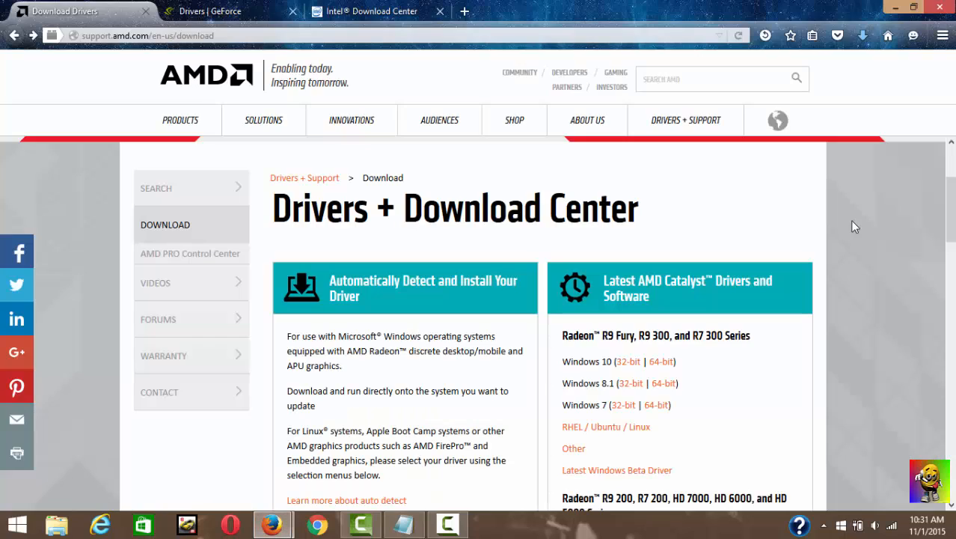
{"action": "mouse_move", "coordinate": [301, 127]}
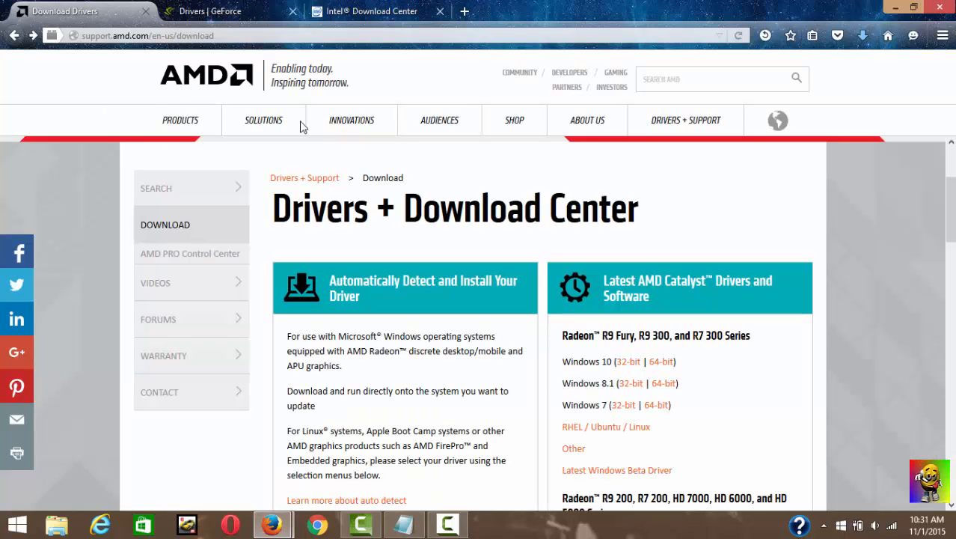
{"action": "mouse_move", "coordinate": [308, 185]}
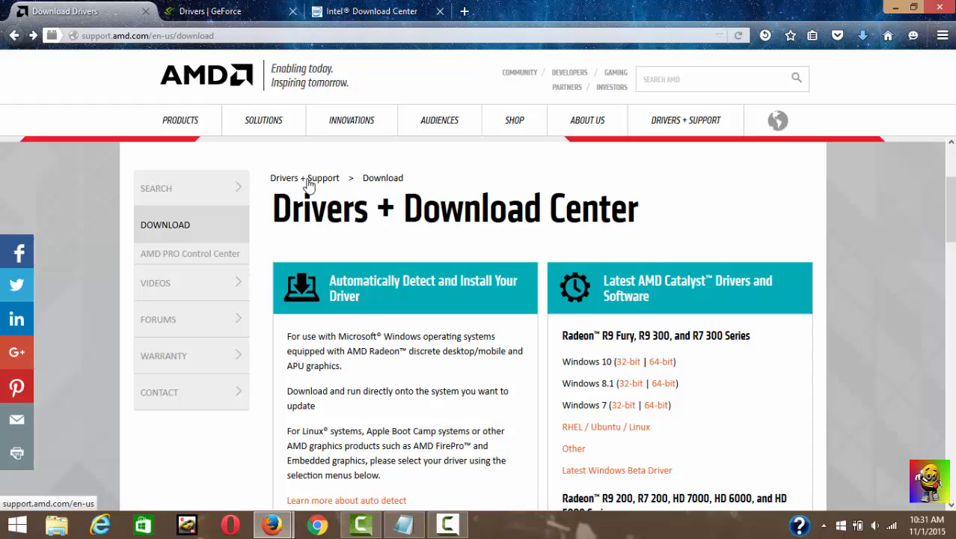
{"action": "mouse_move", "coordinate": [712, 238]}
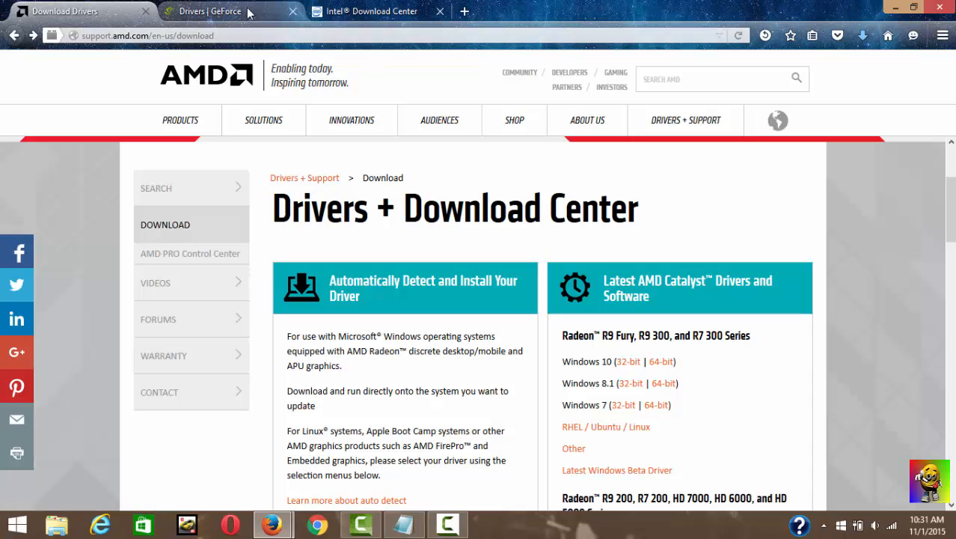
{"action": "left_click", "coordinate": [213, 12]}
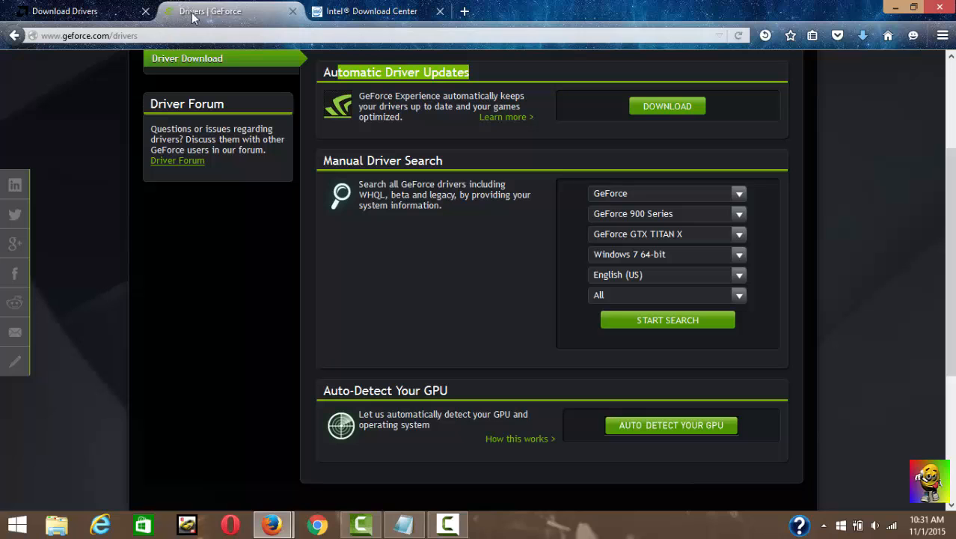
{"action": "left_click", "coordinate": [380, 12]}
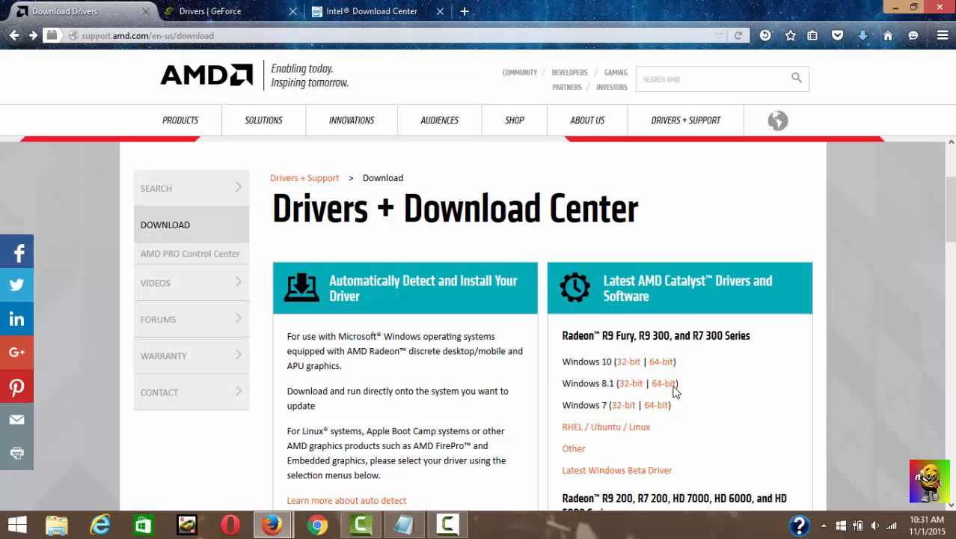
{"action": "mouse_move", "coordinate": [616, 386]}
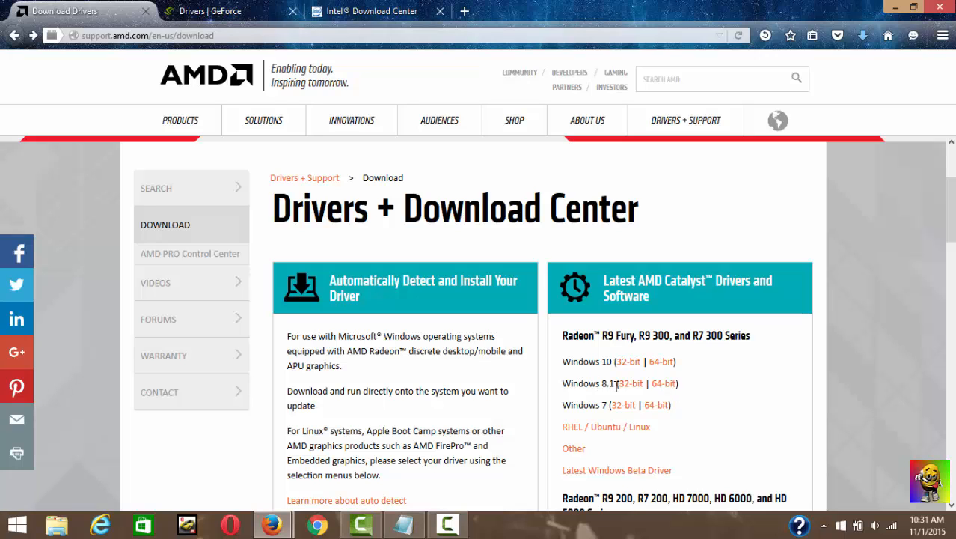
{"action": "double_click", "coordinate": [585, 383]}
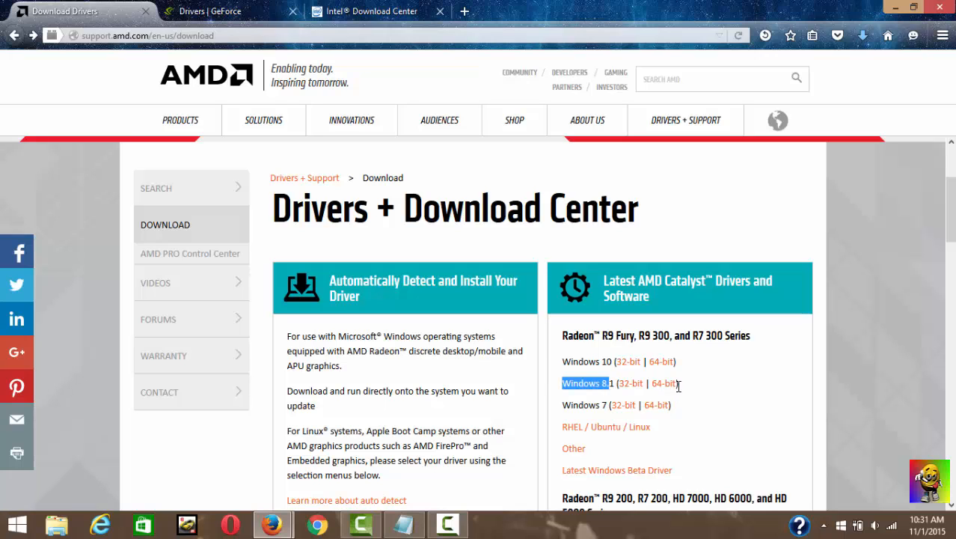
{"action": "mouse_move", "coordinate": [717, 386]}
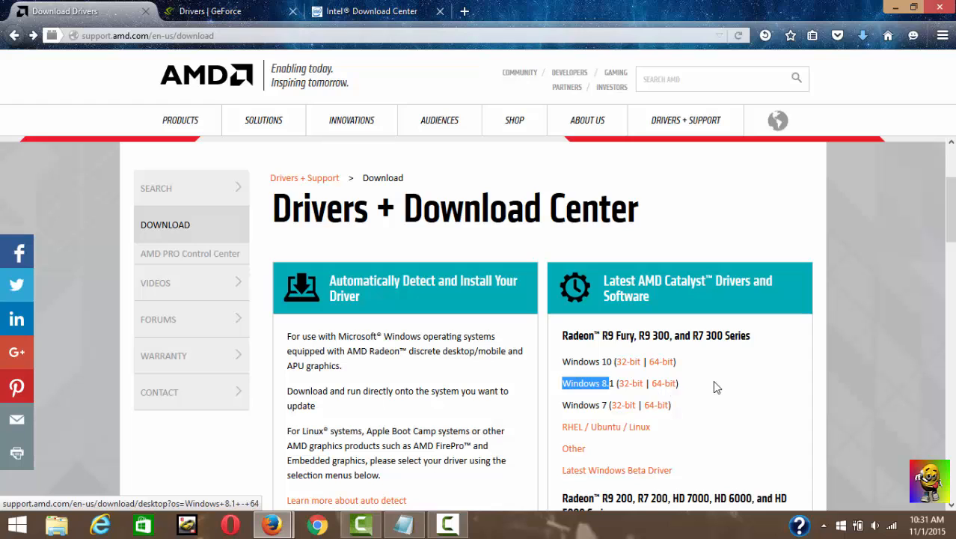
{"action": "left_click", "coordinate": [212, 11]}
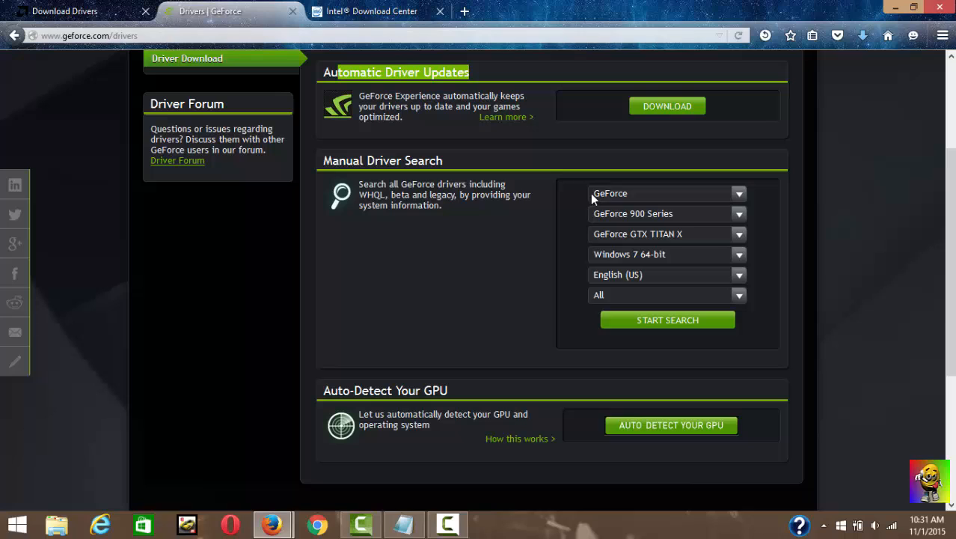
{"action": "mouse_move", "coordinate": [649, 101]}
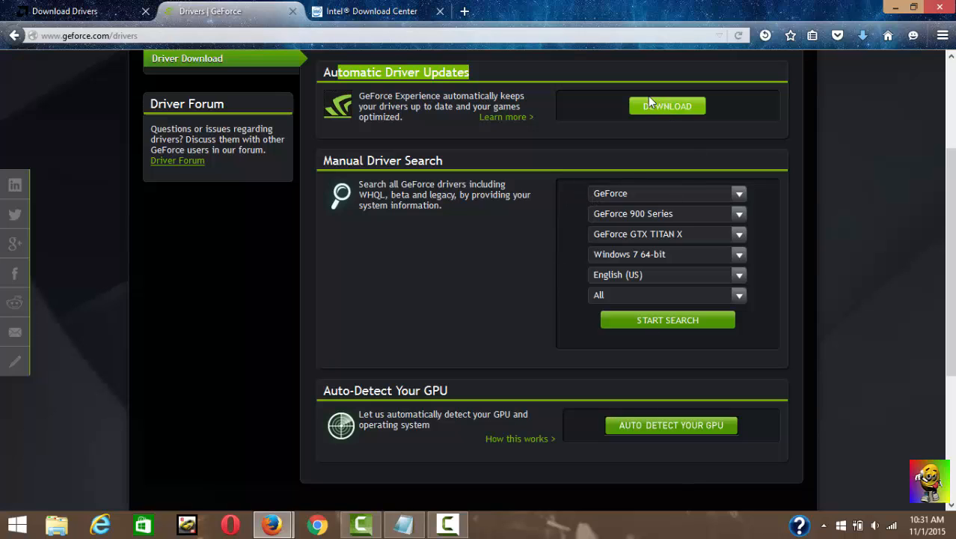
{"action": "mouse_move", "coordinate": [484, 79]}
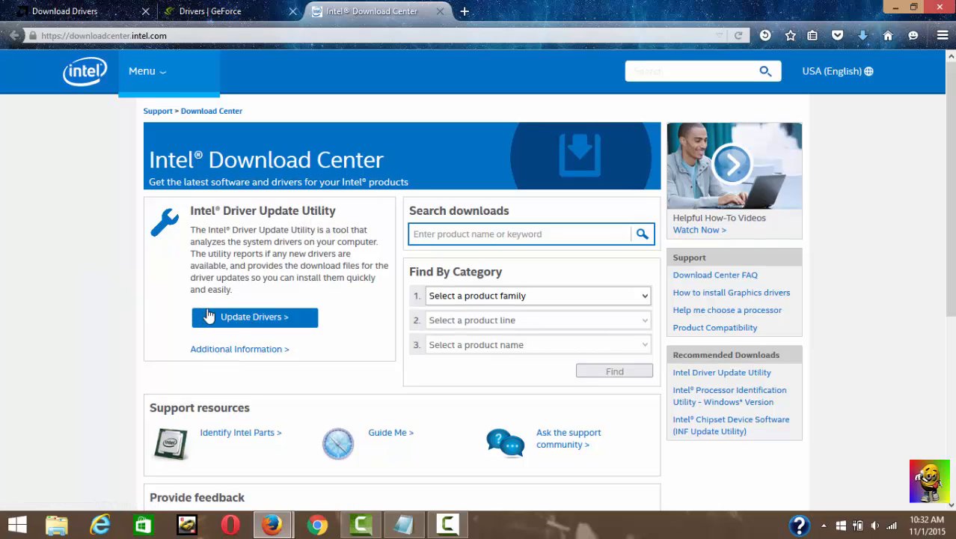
{"action": "mouse_move", "coordinate": [507, 234]}
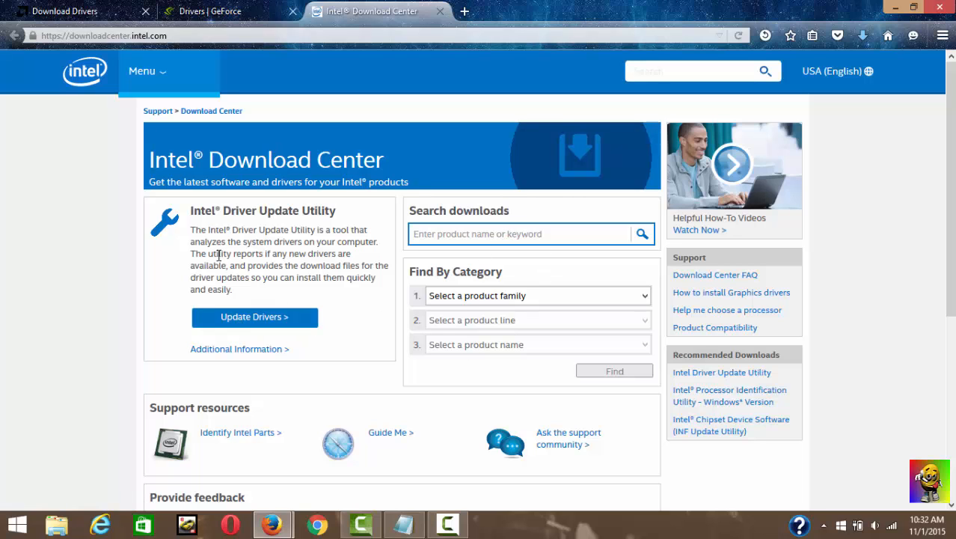
Look over Intel's Download Center and the GeForce drivers page before returning to Download Drivers.
{"action": "scroll", "scroll_direction": "down", "scroll_amount": 3}
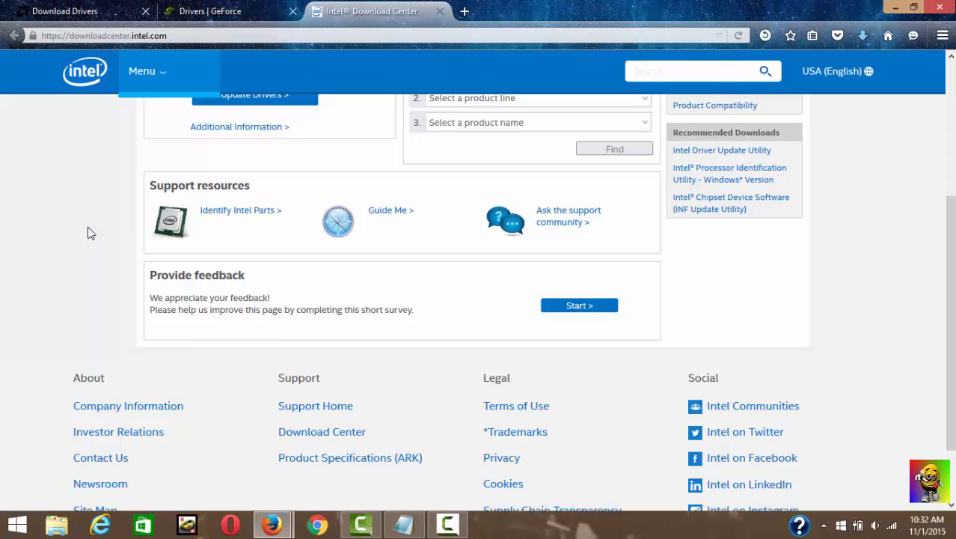
{"action": "left_click", "coordinate": [209, 12]}
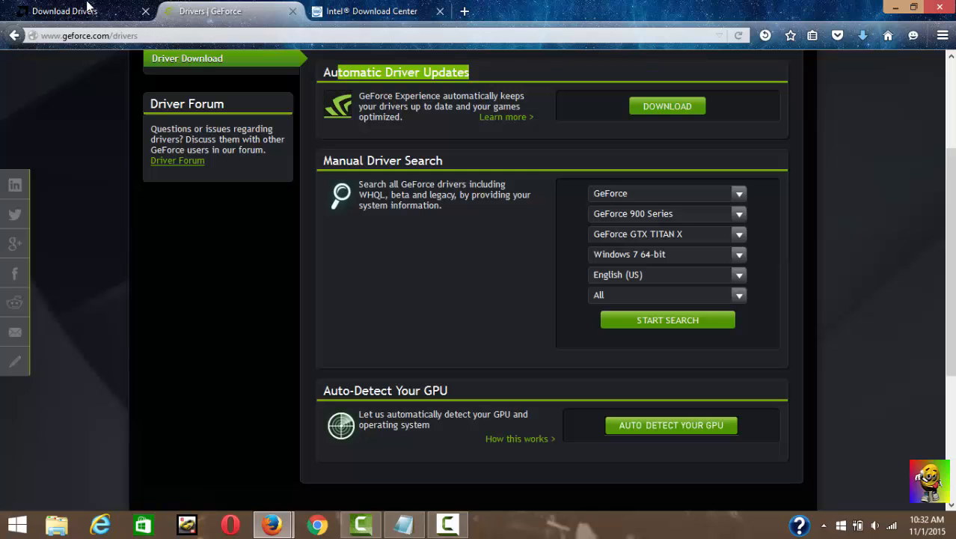
{"action": "left_click", "coordinate": [67, 12]}
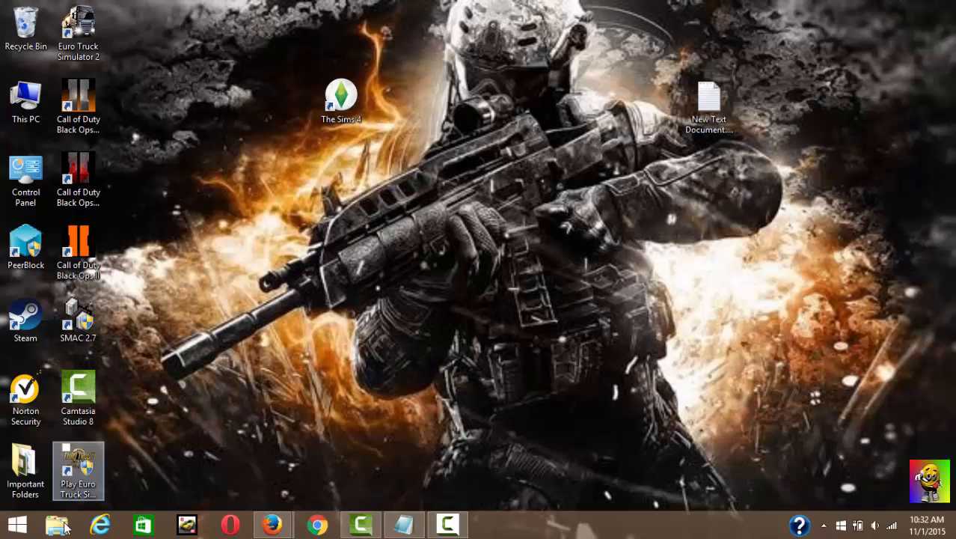
Browse to Documents > Electronic Arts > The Sims 4 and bring up opening options for Options.ini.
{"action": "left_click", "coordinate": [57, 521]}
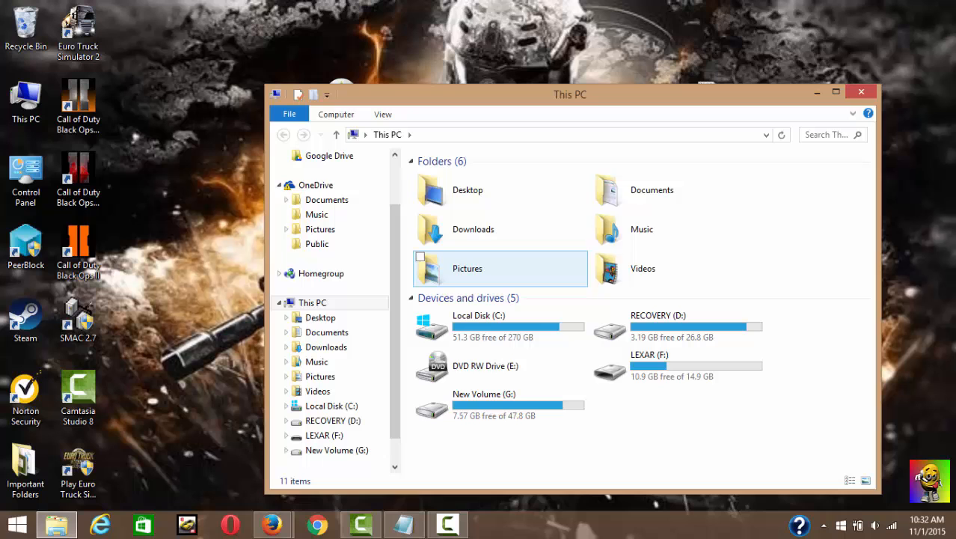
{"action": "left_click", "coordinate": [652, 188]}
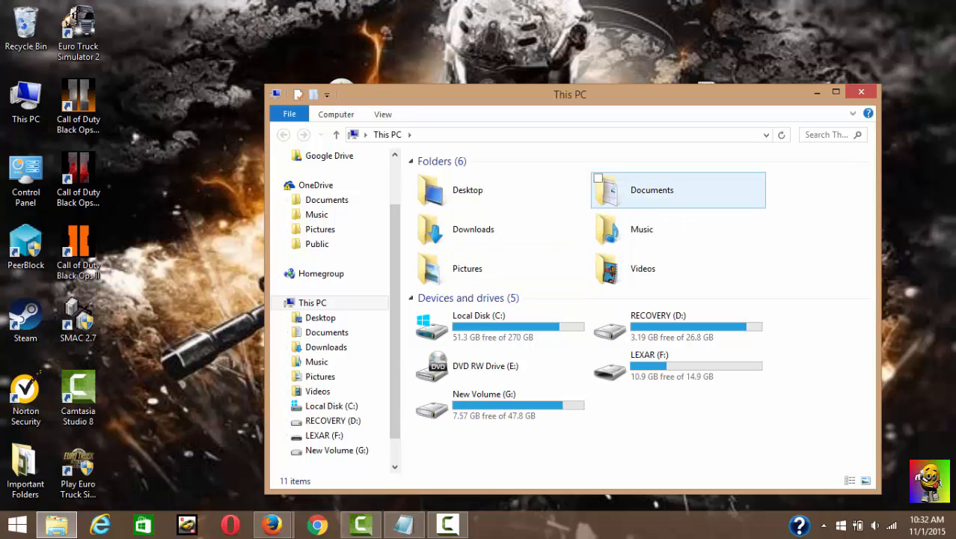
{"action": "double_click", "coordinate": [652, 188]}
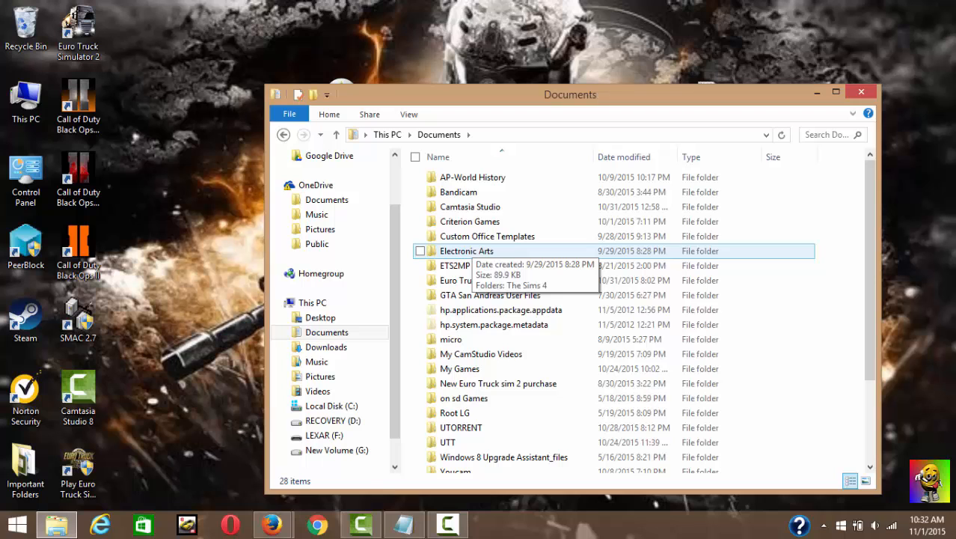
{"action": "double_click", "coordinate": [467, 251]}
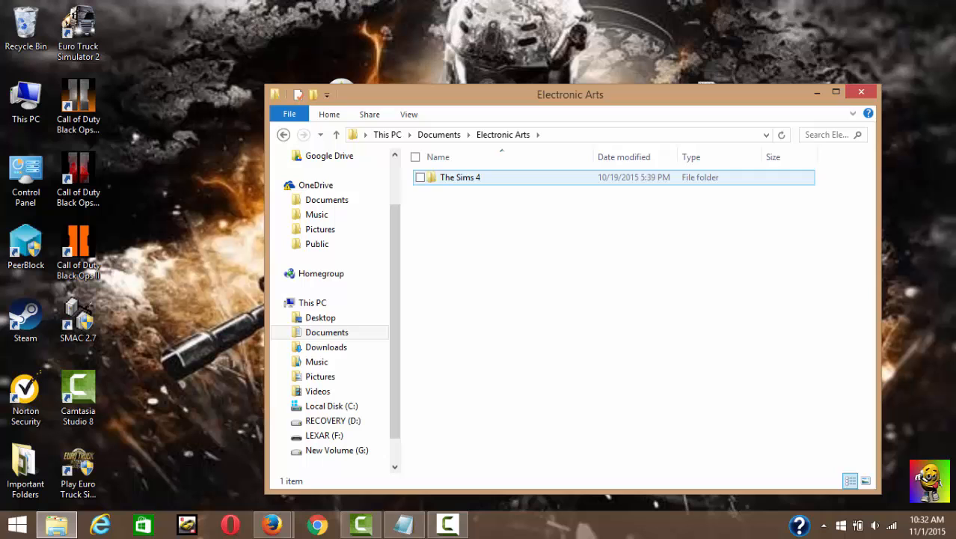
{"action": "double_click", "coordinate": [458, 177]}
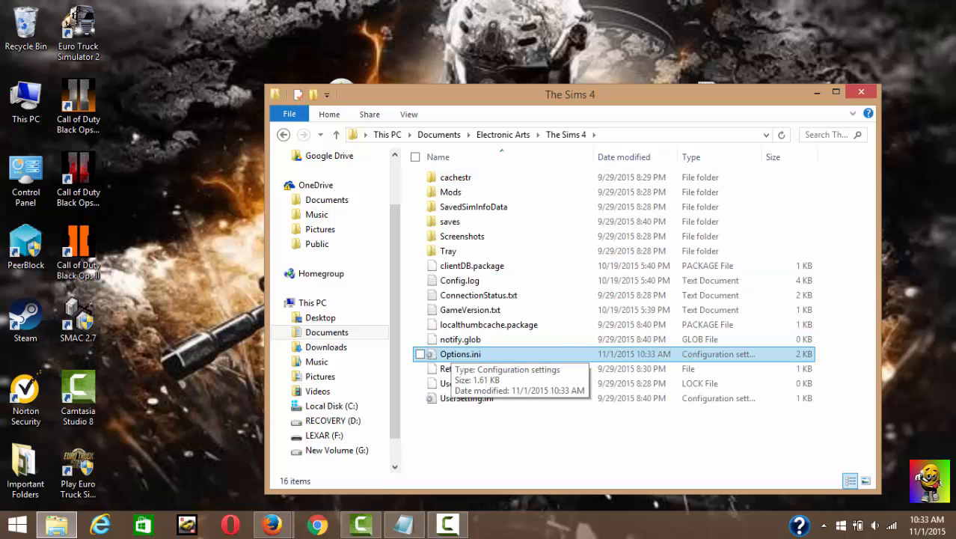
{"action": "left_click", "coordinate": [419, 353]}
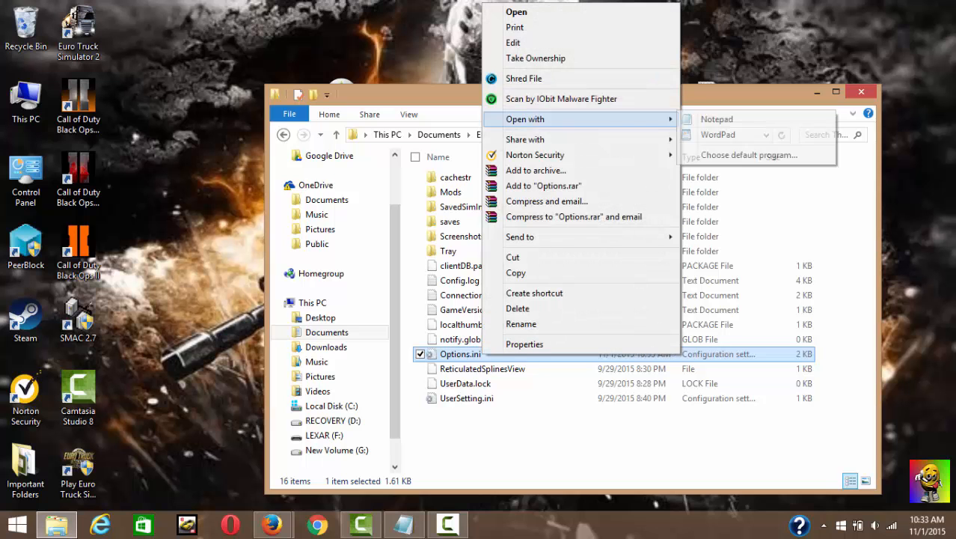
In Notepad change Options.ini's fullscreen value from 0 to 1 and save it.
{"action": "left_click", "coordinate": [715, 118]}
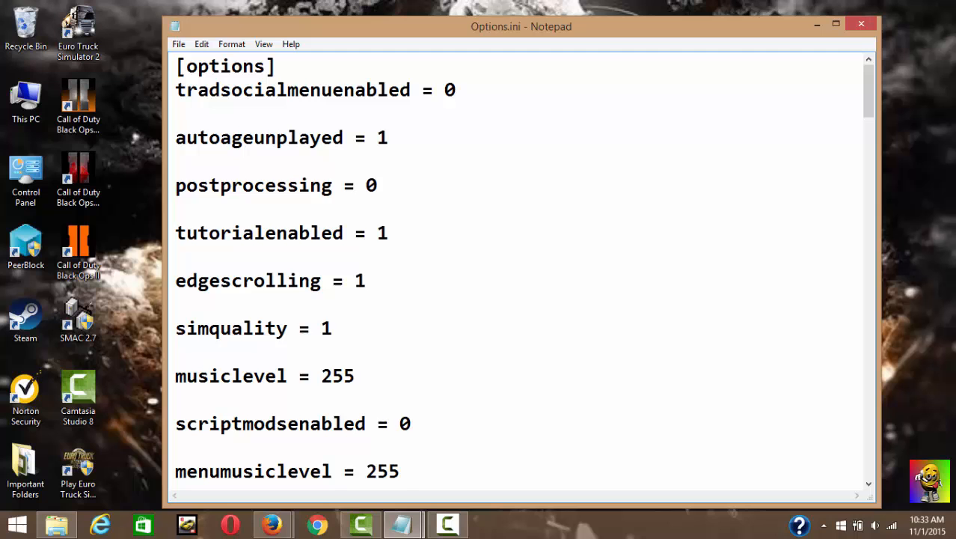
{"action": "scroll", "scroll_direction": "down", "scroll_amount": 3}
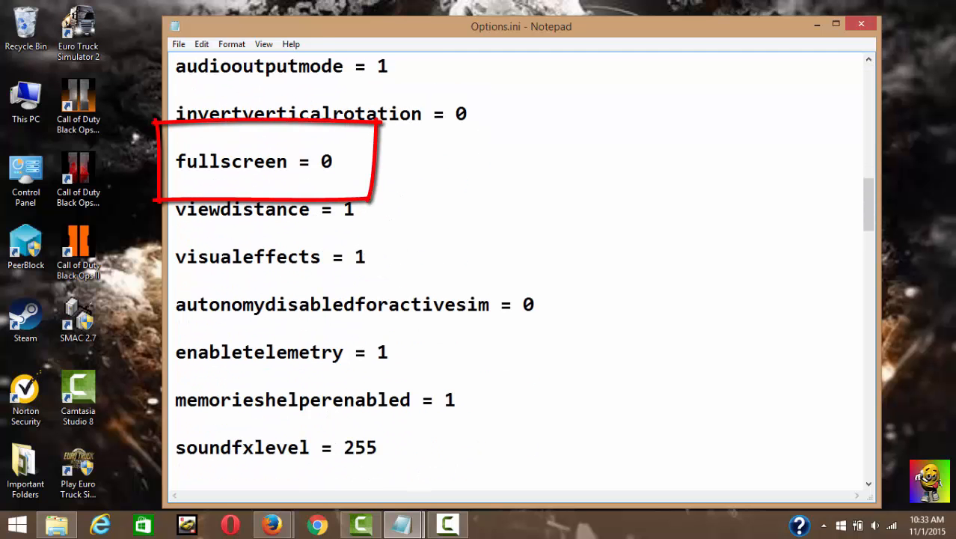
{"action": "double_click", "coordinate": [182, 162]}
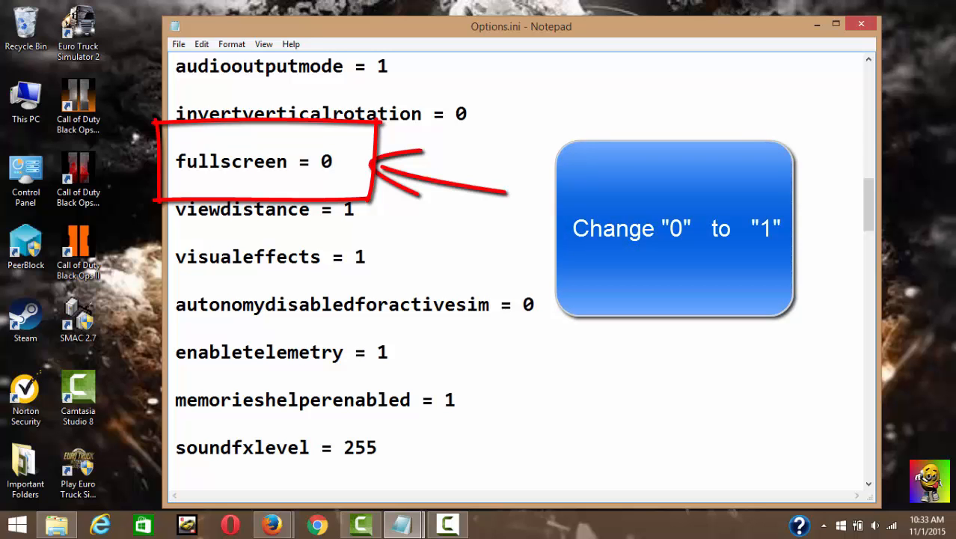
{"action": "double_click", "coordinate": [326, 162]}
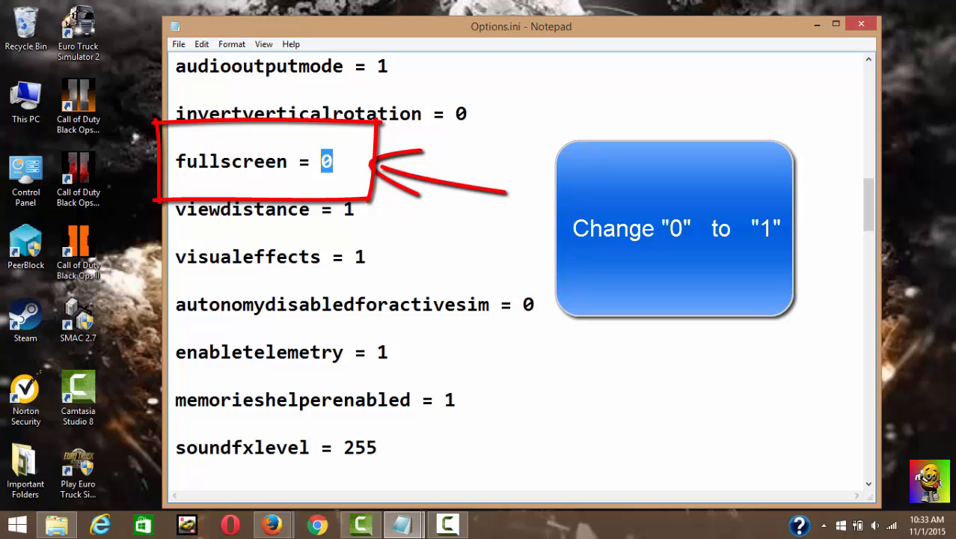
{"action": "type", "text": "1"}
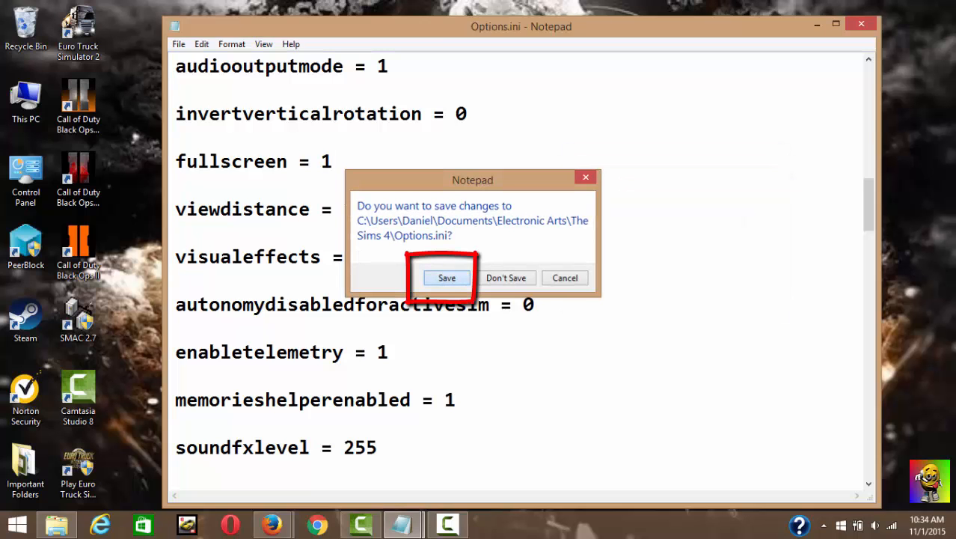
{"action": "left_click", "coordinate": [446, 276]}
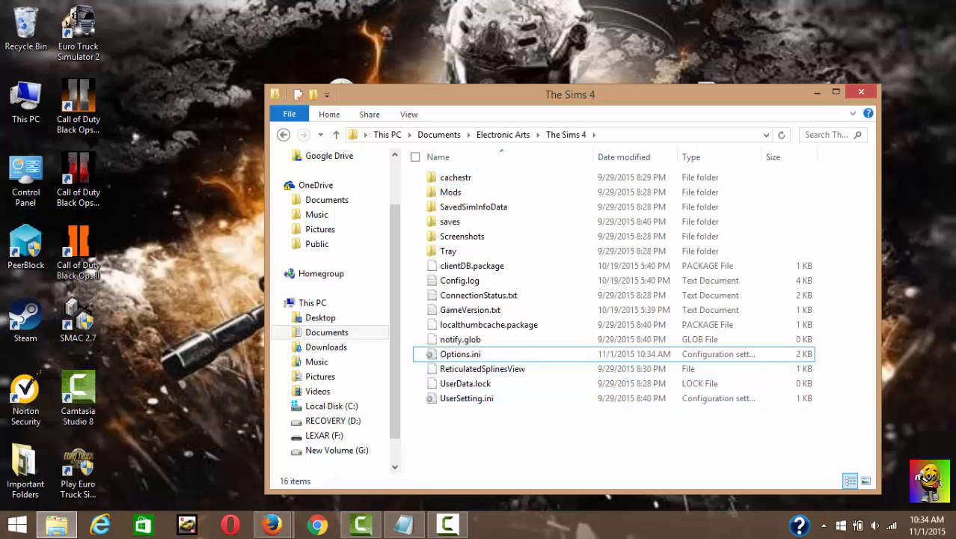
Close The Sims 4 folder window, leaving the desktop showing.
{"action": "left_click", "coordinate": [862, 92]}
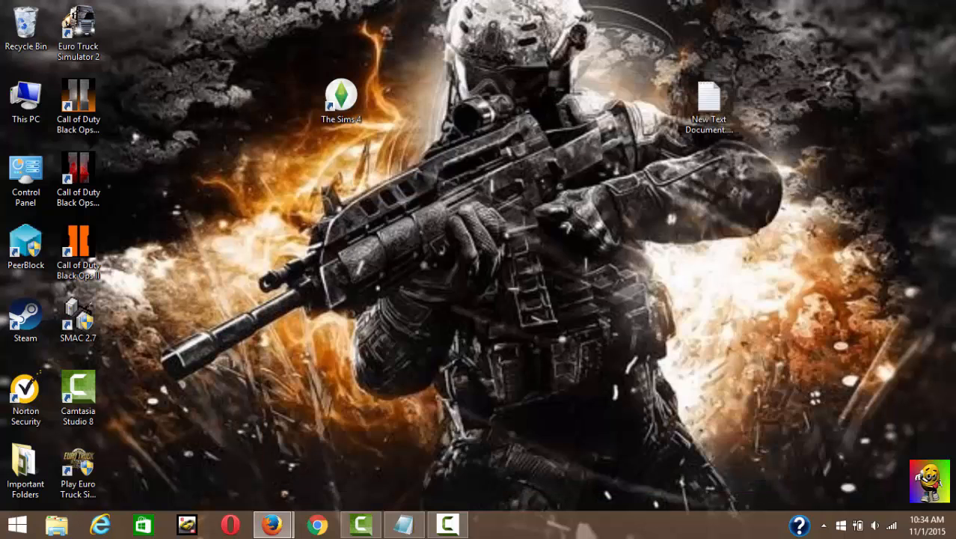